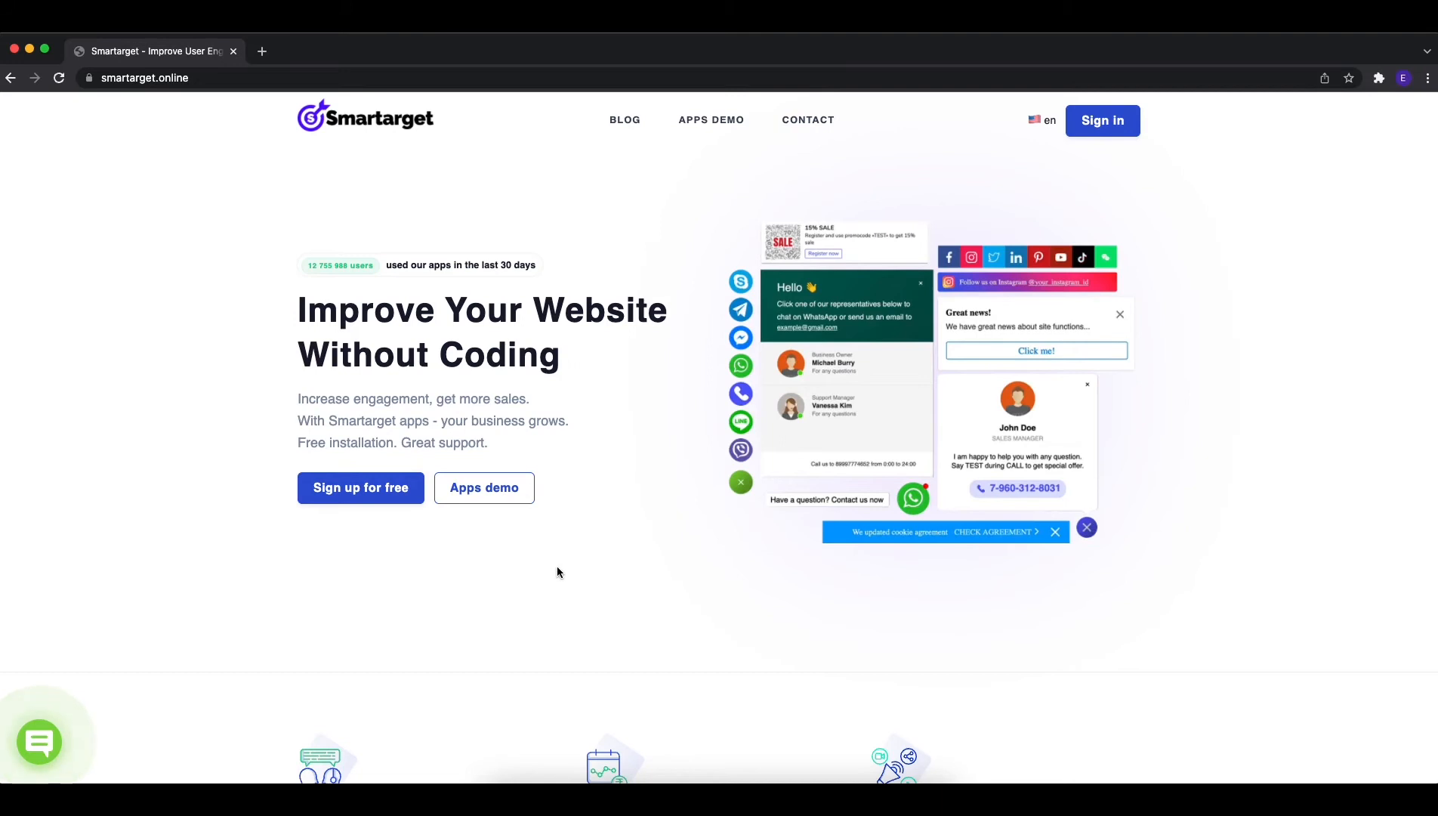
{"action": "mouse_move", "coordinate": [565, 561]}
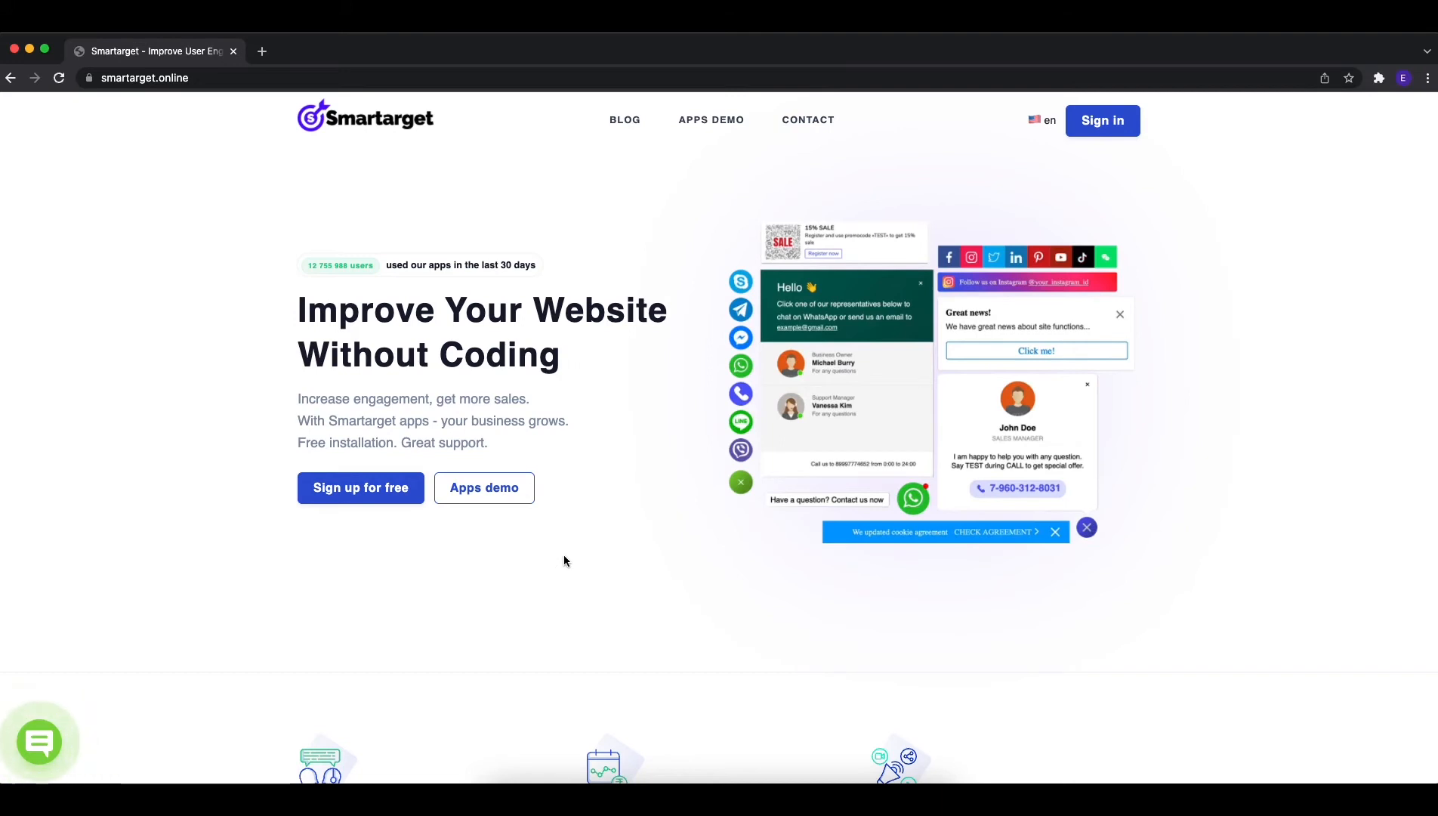
Open the Apps Demo page and choose the Instagram follow us app
{"action": "left_click", "coordinate": [711, 119]}
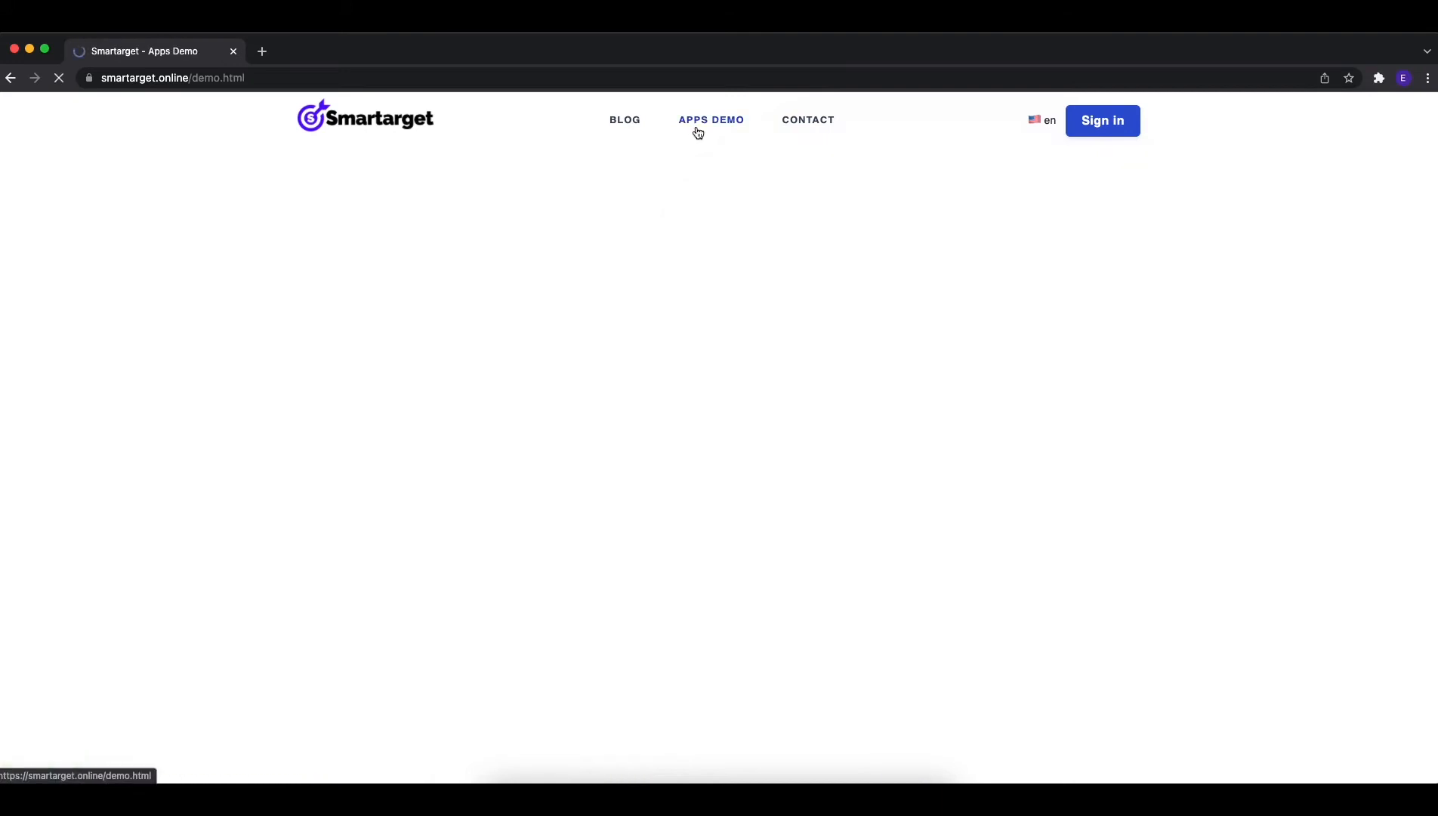
{"action": "left_click", "coordinate": [710, 119]}
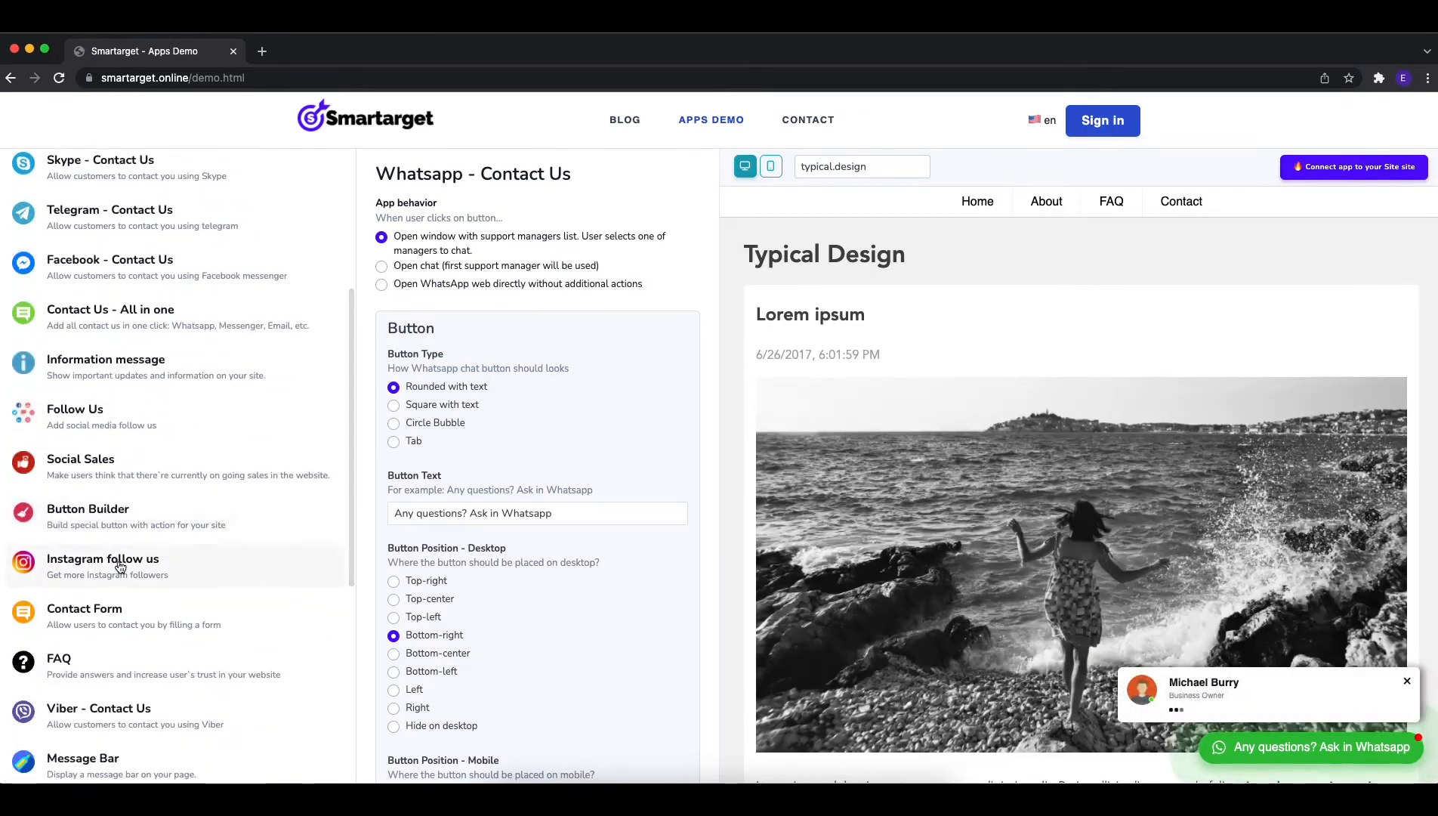
{"action": "left_click", "coordinate": [103, 559]}
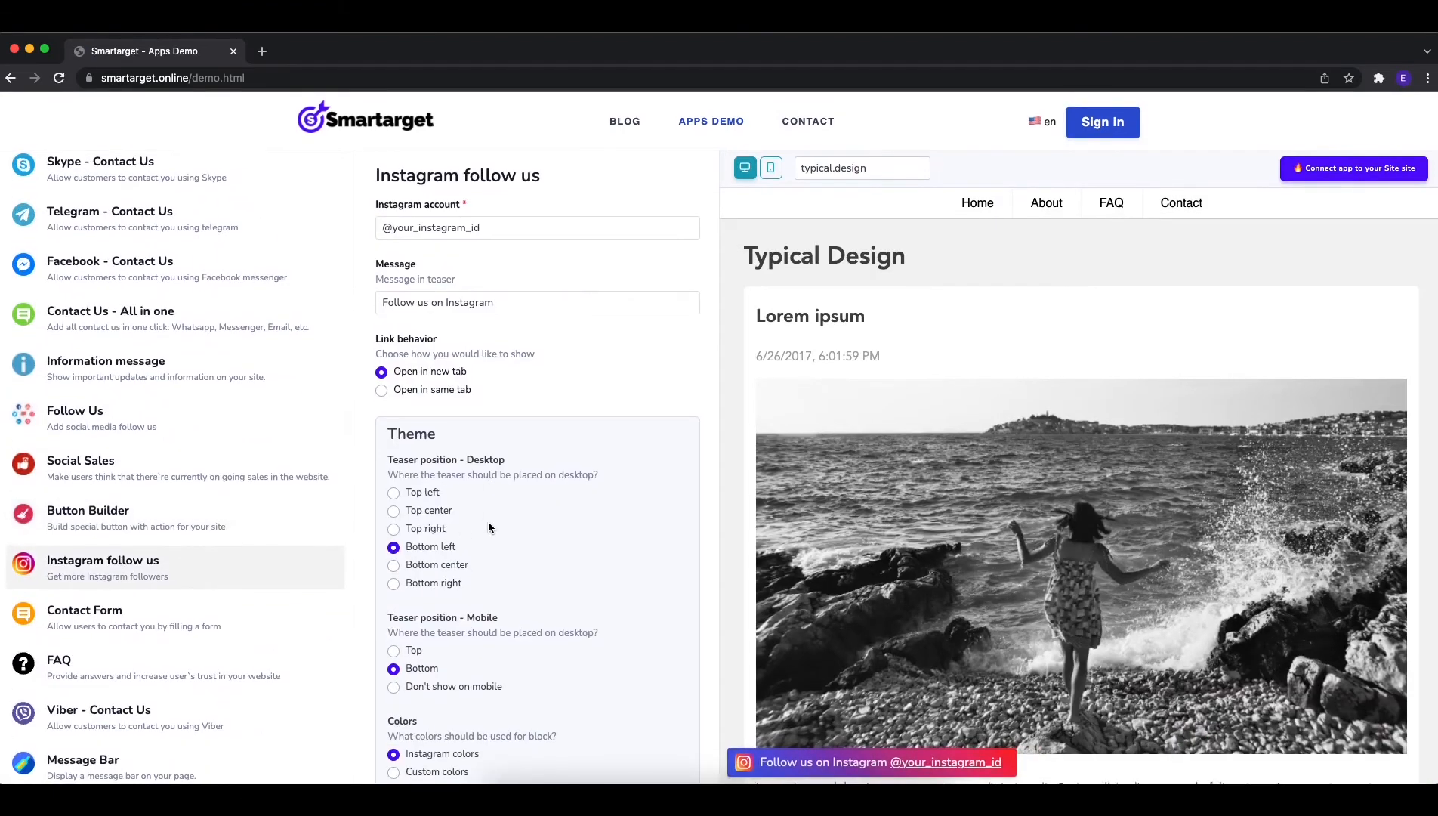
{"action": "left_click", "coordinate": [536, 227]}
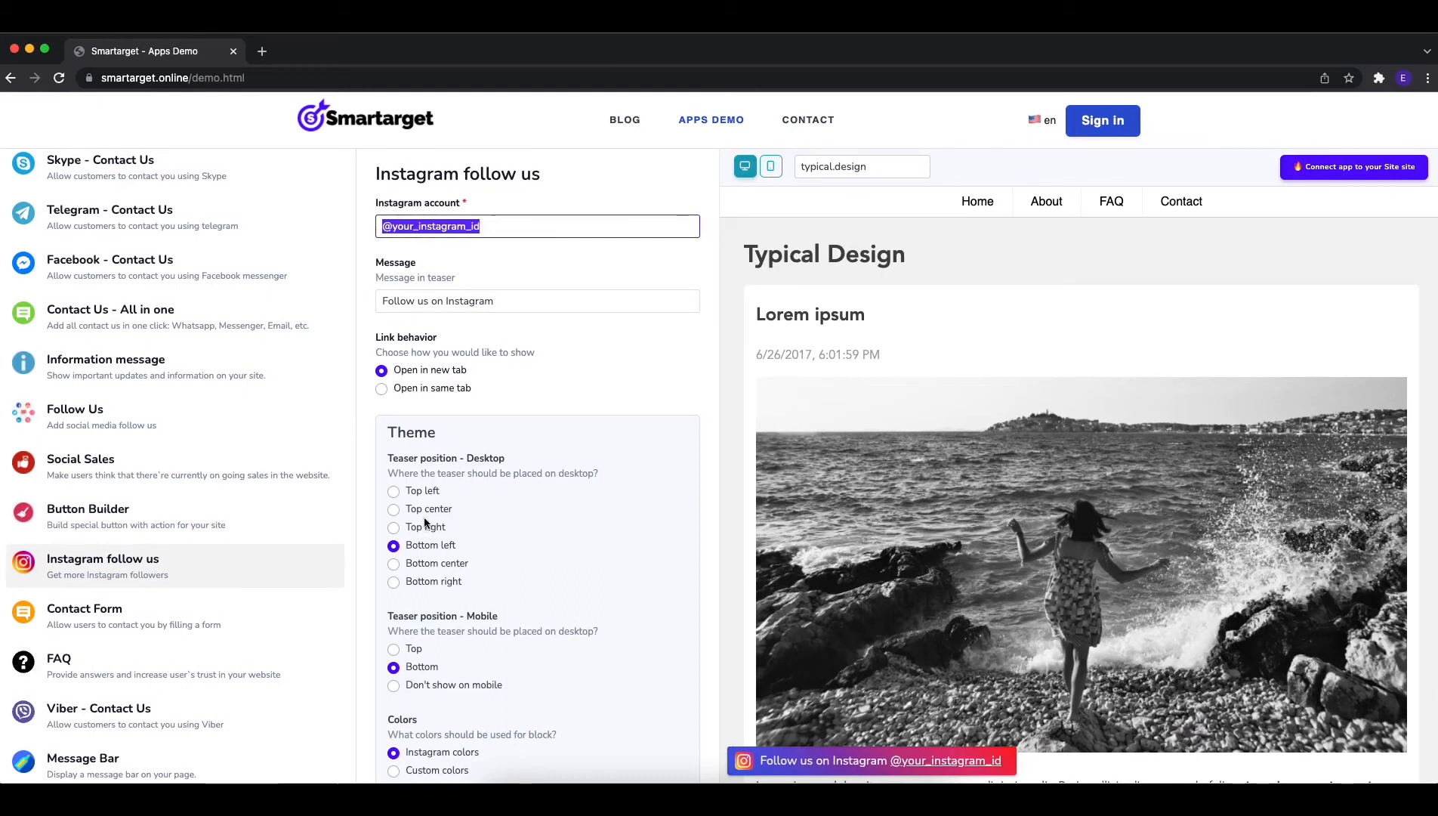
Place the desktop teaser at Top center and continue integration for example.com
{"action": "left_click", "coordinate": [394, 509]}
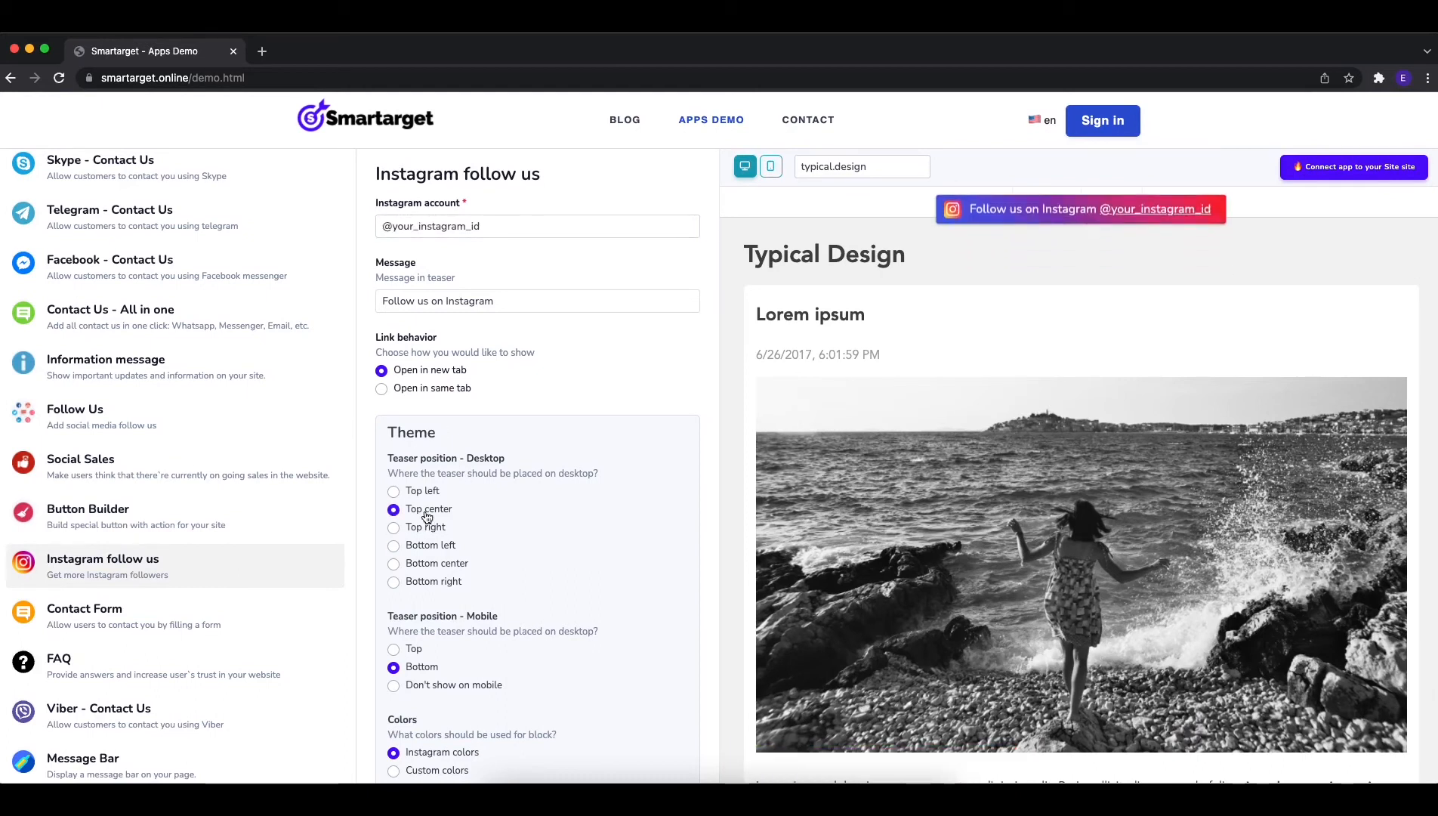
{"action": "scroll", "scroll_direction": "down", "scroll_amount": 3}
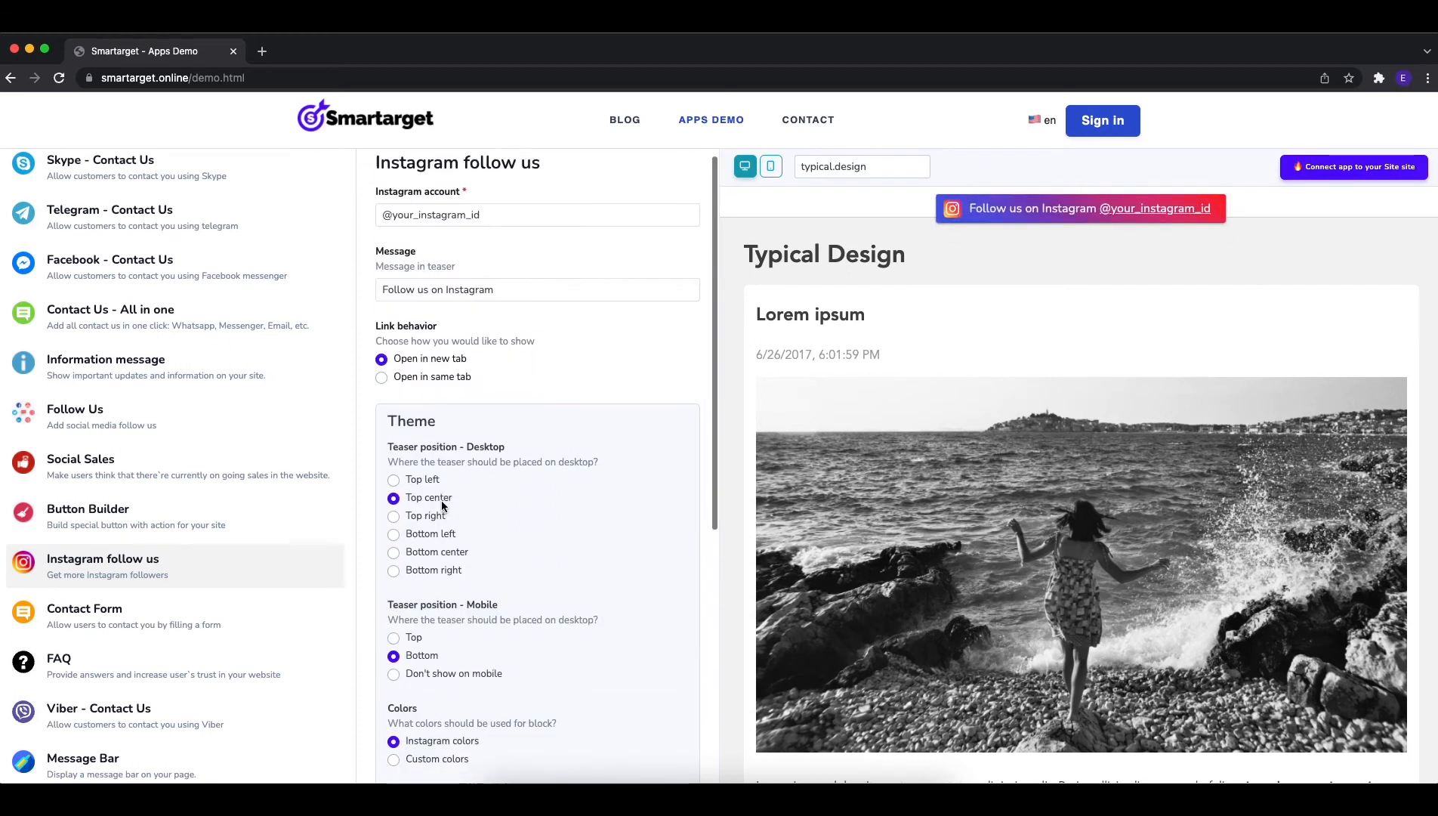
{"action": "scroll", "scroll_direction": "down", "scroll_amount": 3}
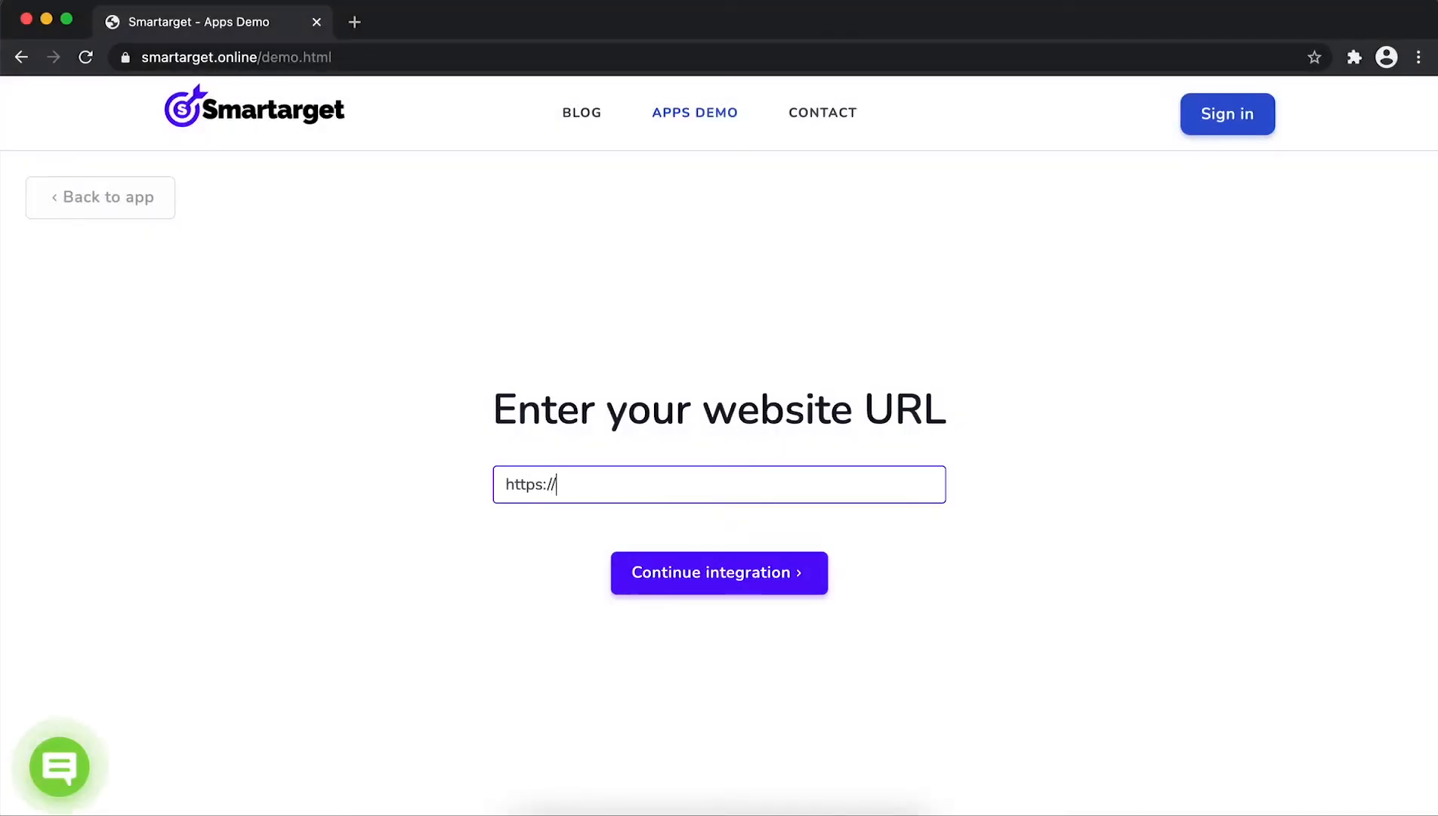
{"action": "type", "text": "example.com"}
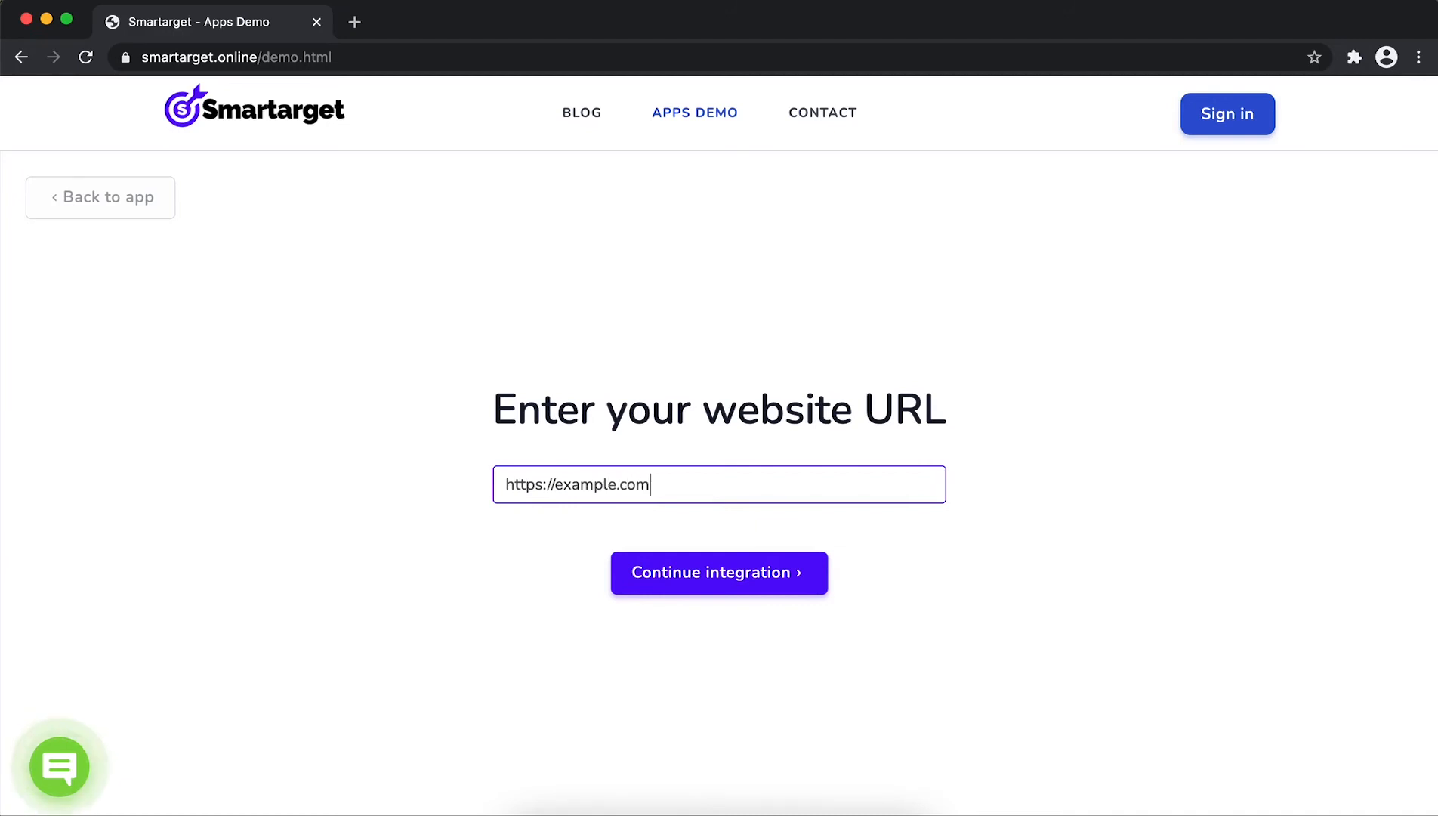
{"action": "left_click", "coordinate": [718, 572]}
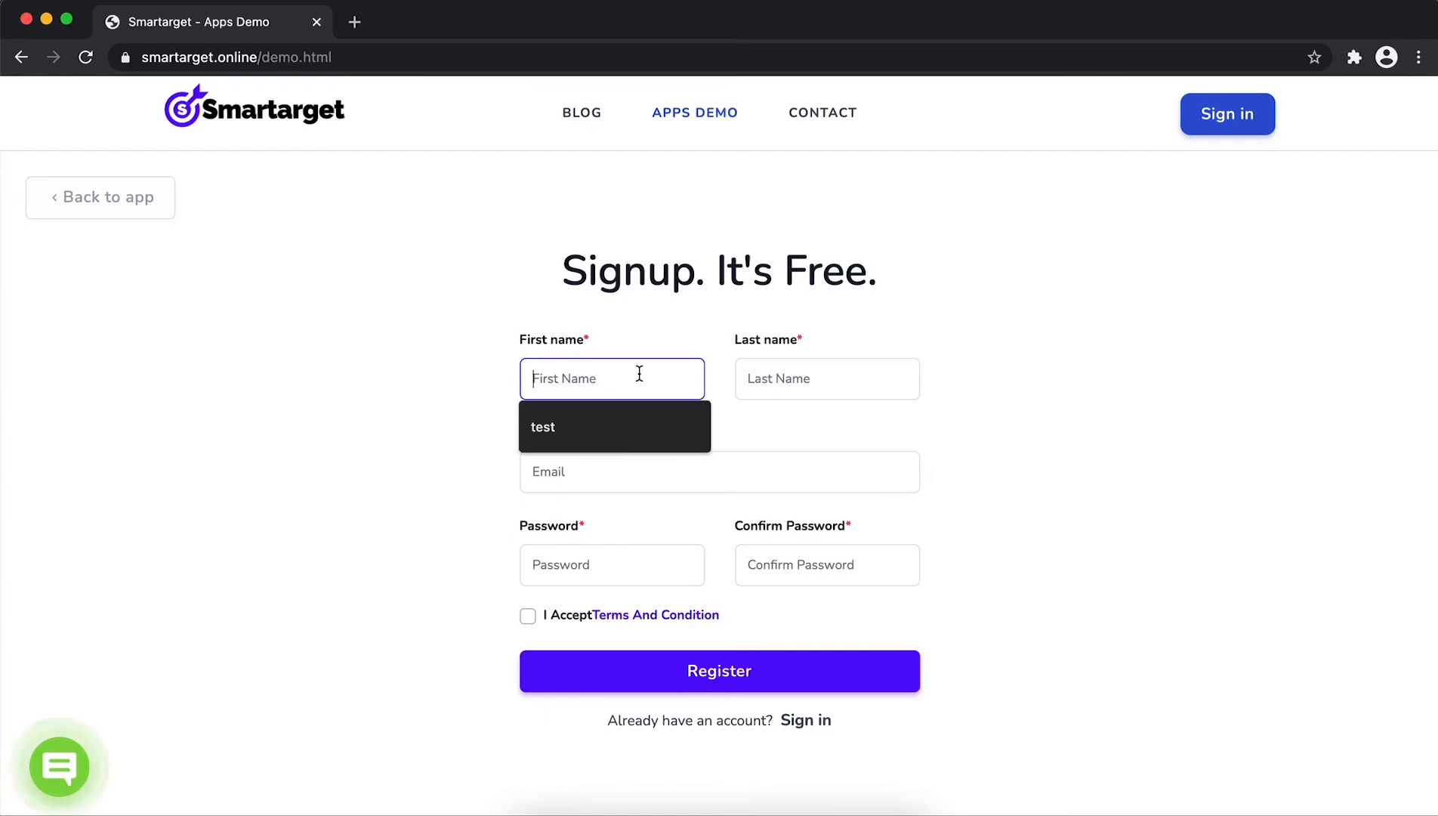
Register with name Jone jon, email john@d, a password, and the terms accepted
{"action": "type", "text": "Jone"}
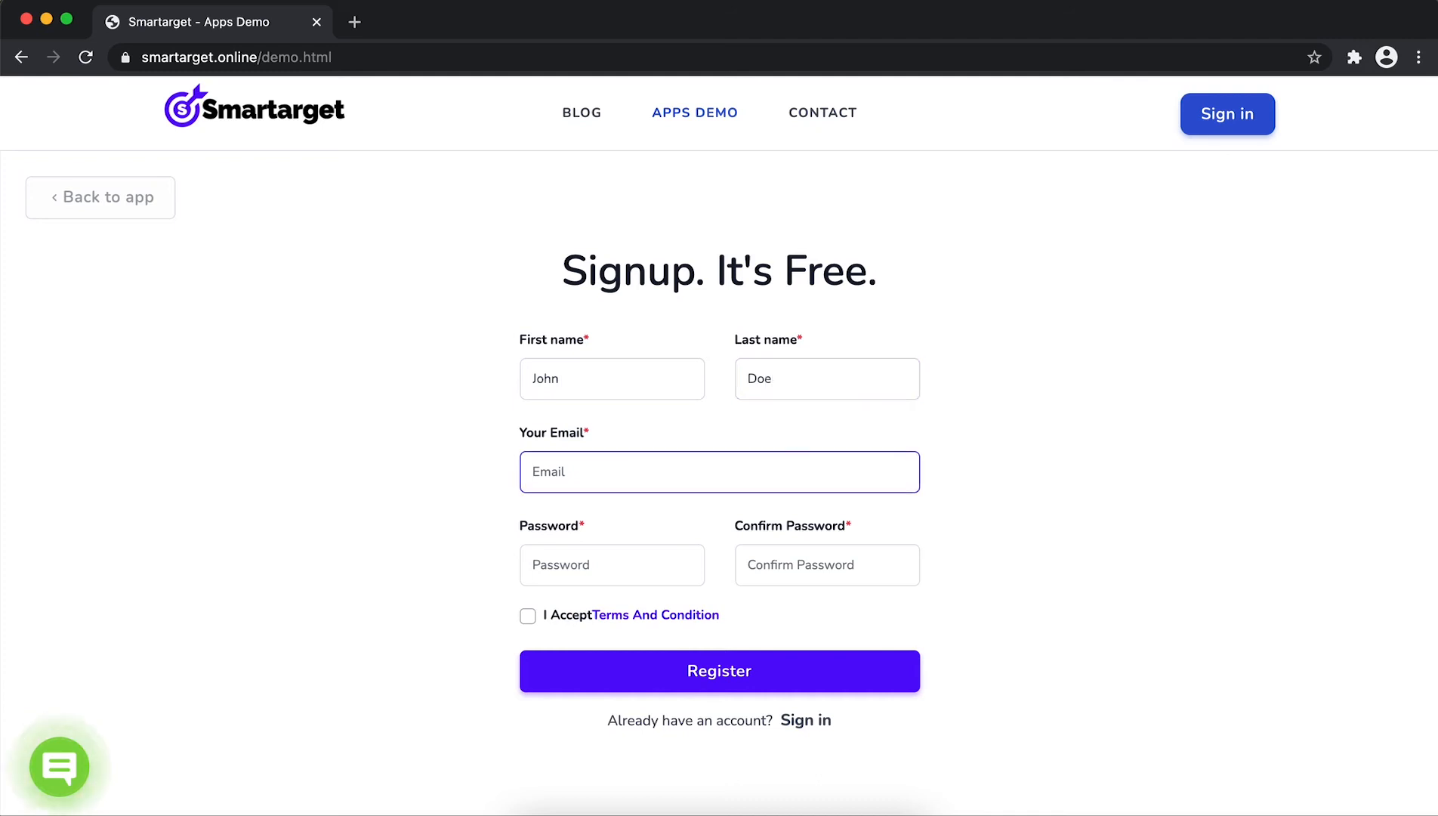
{"action": "type", "text": "jon"}
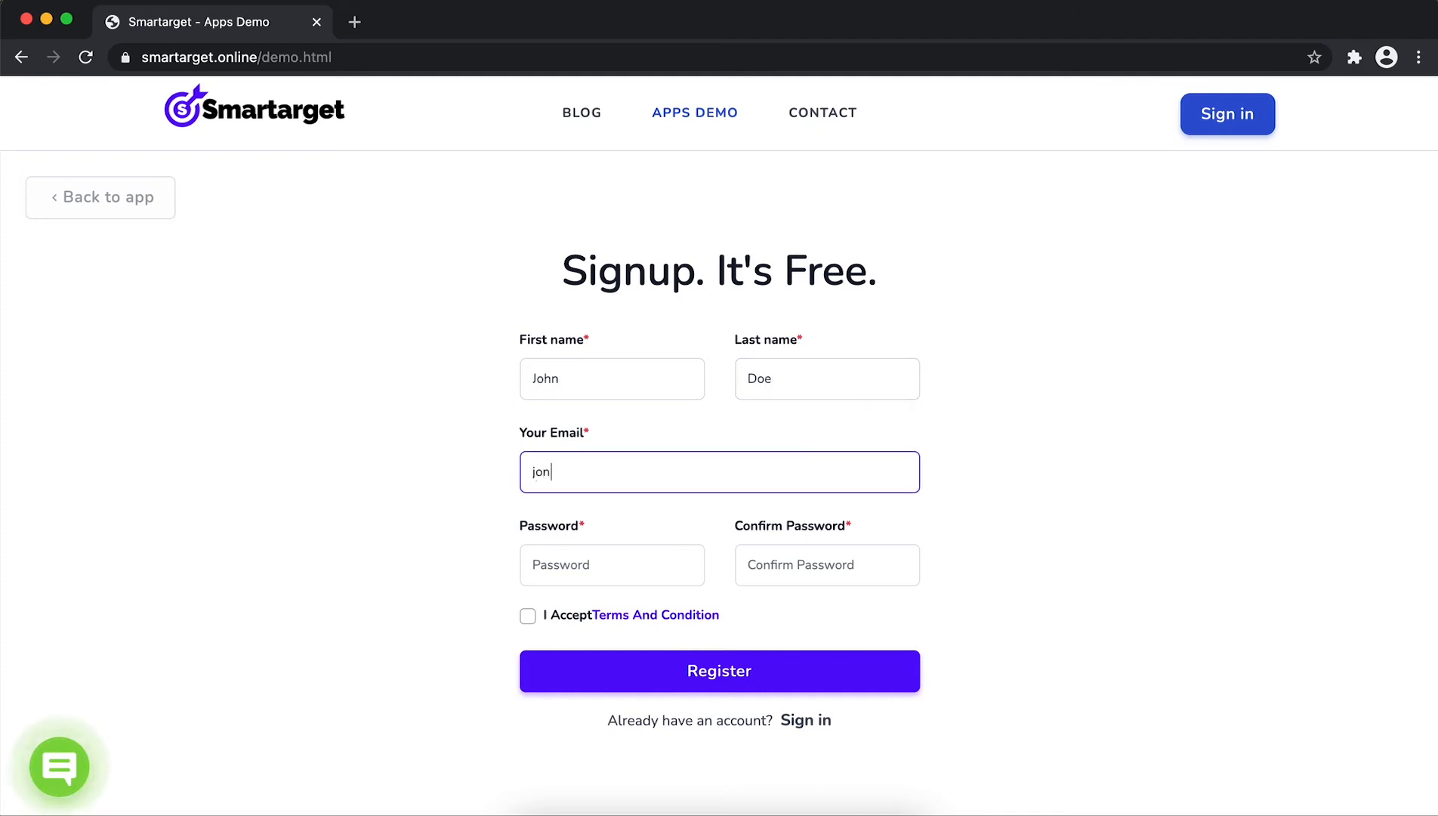
{"action": "type", "text": "john@doe.com"}
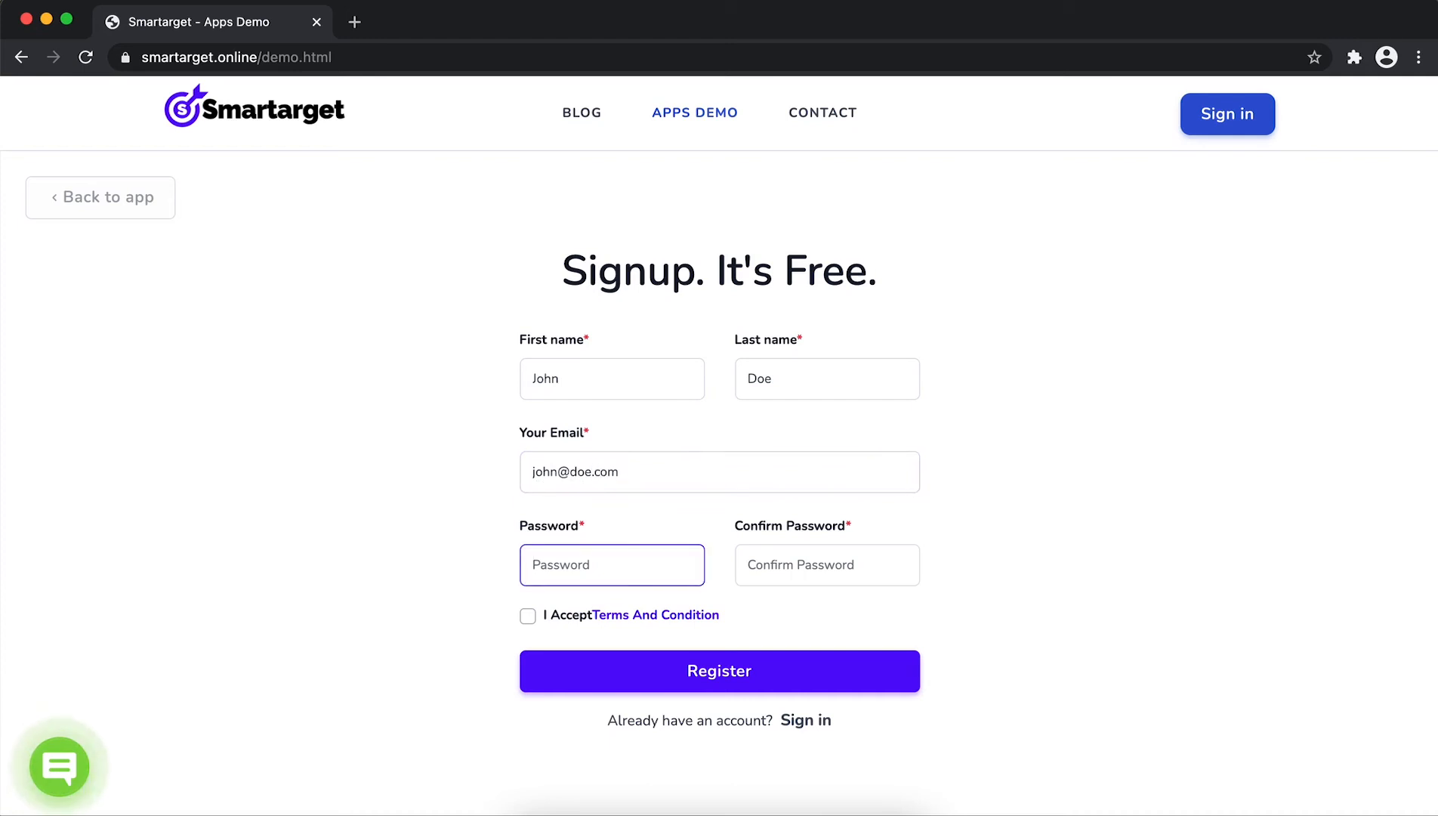
{"action": "type", "text": "••••"}
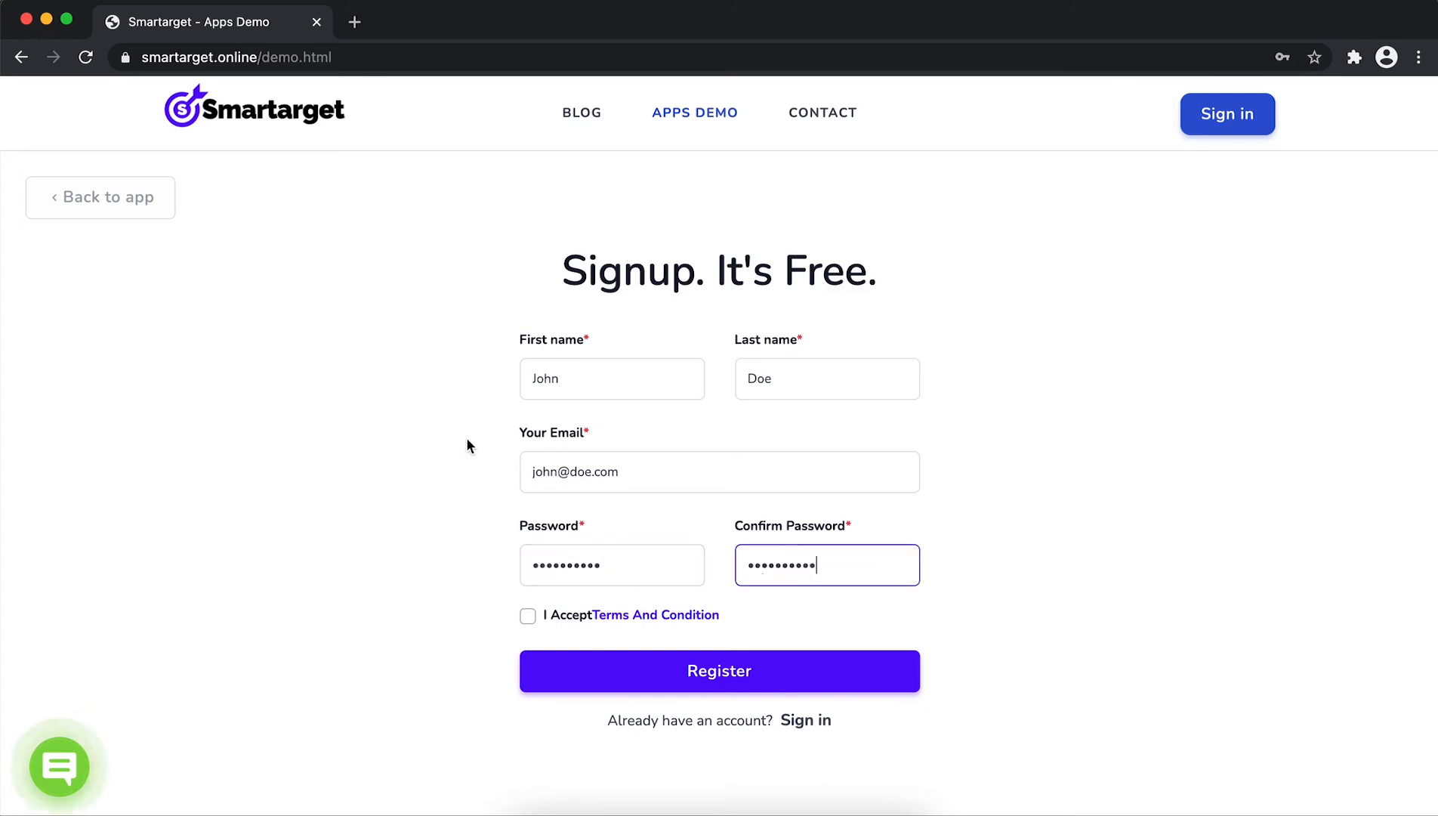
{"action": "left_click", "coordinate": [527, 615]}
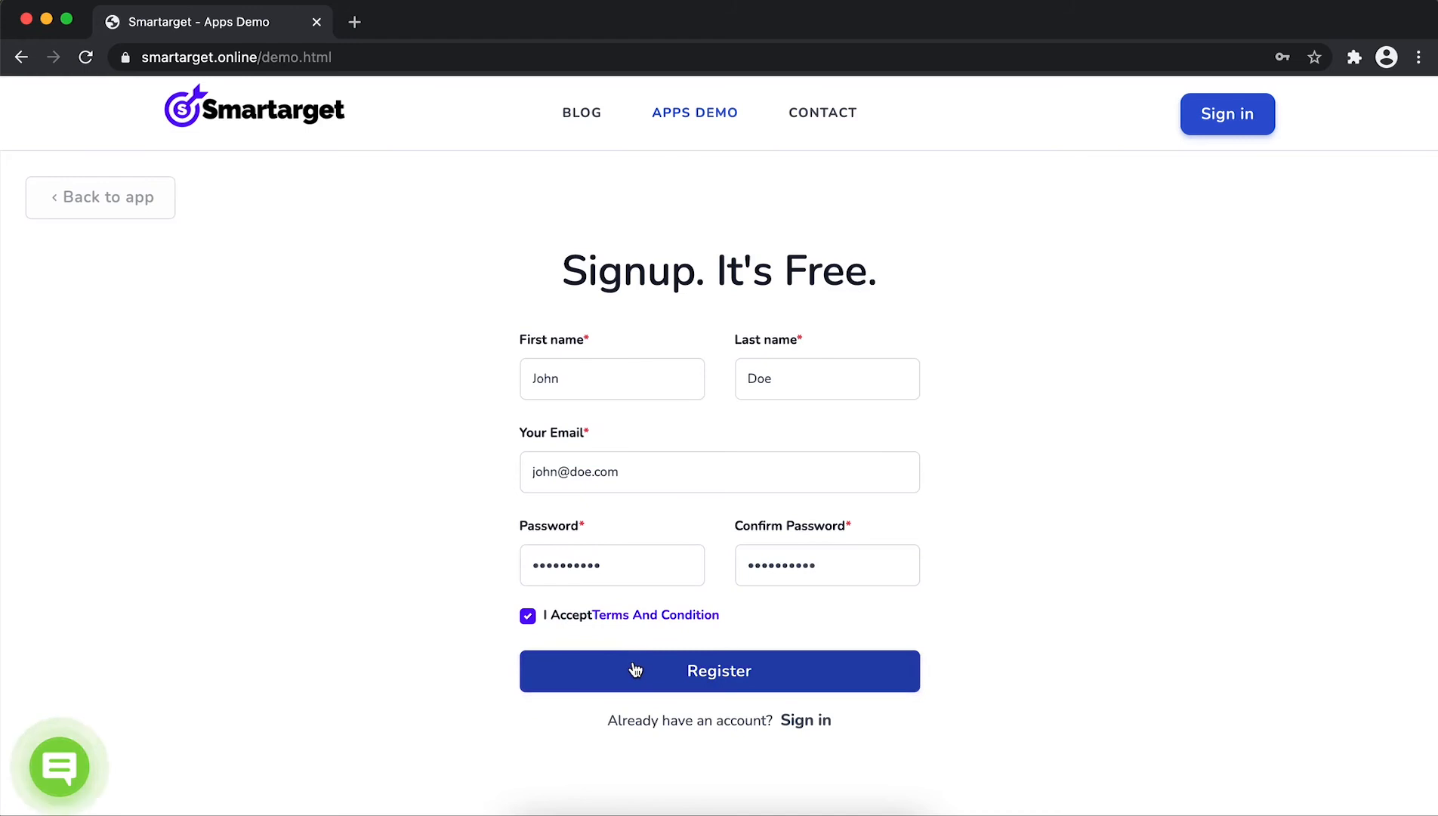
{"action": "left_click", "coordinate": [719, 670]}
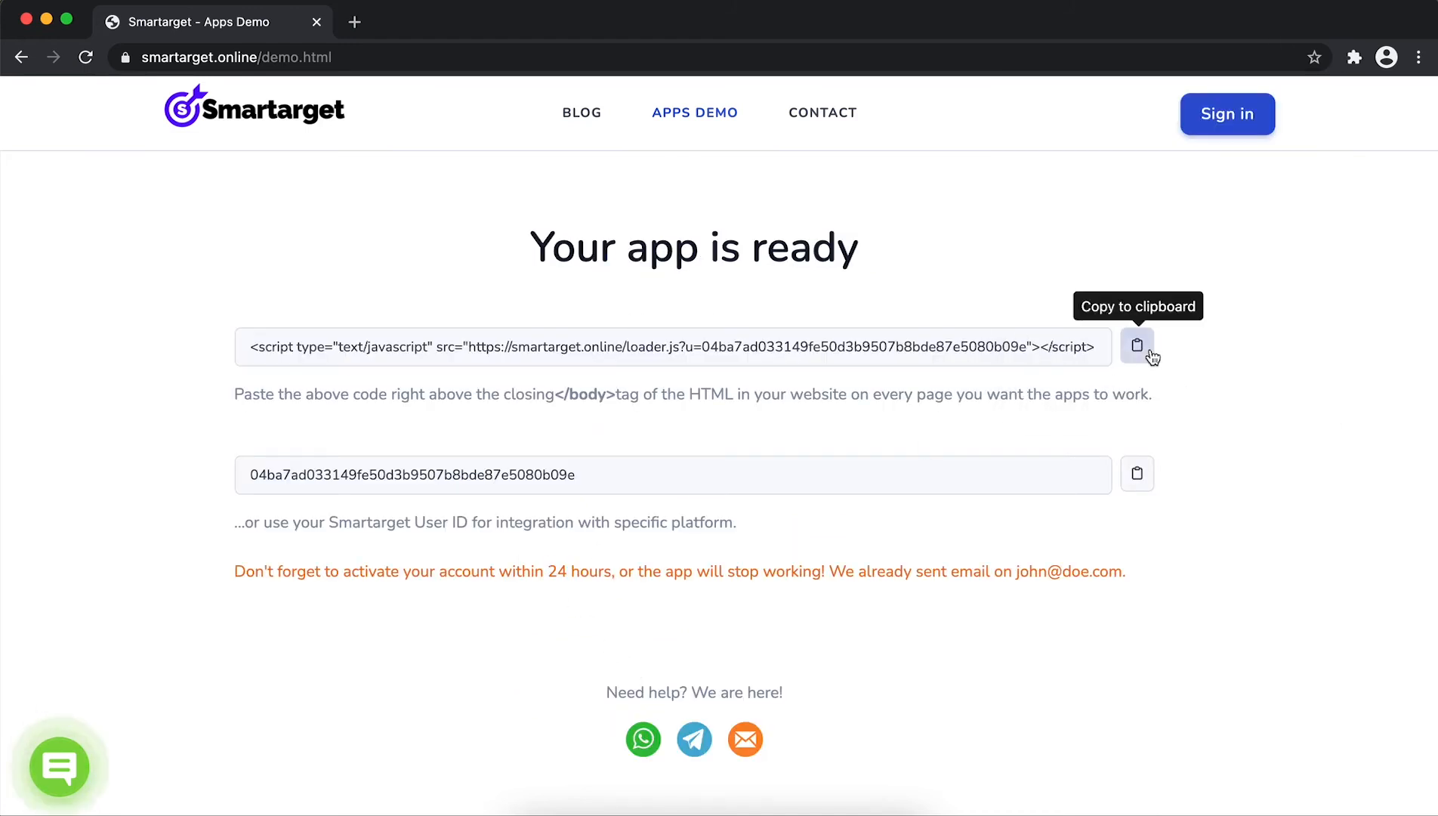
Copy the embed script code and select the </body> tag in the paste hint
{"action": "left_click", "coordinate": [1136, 346]}
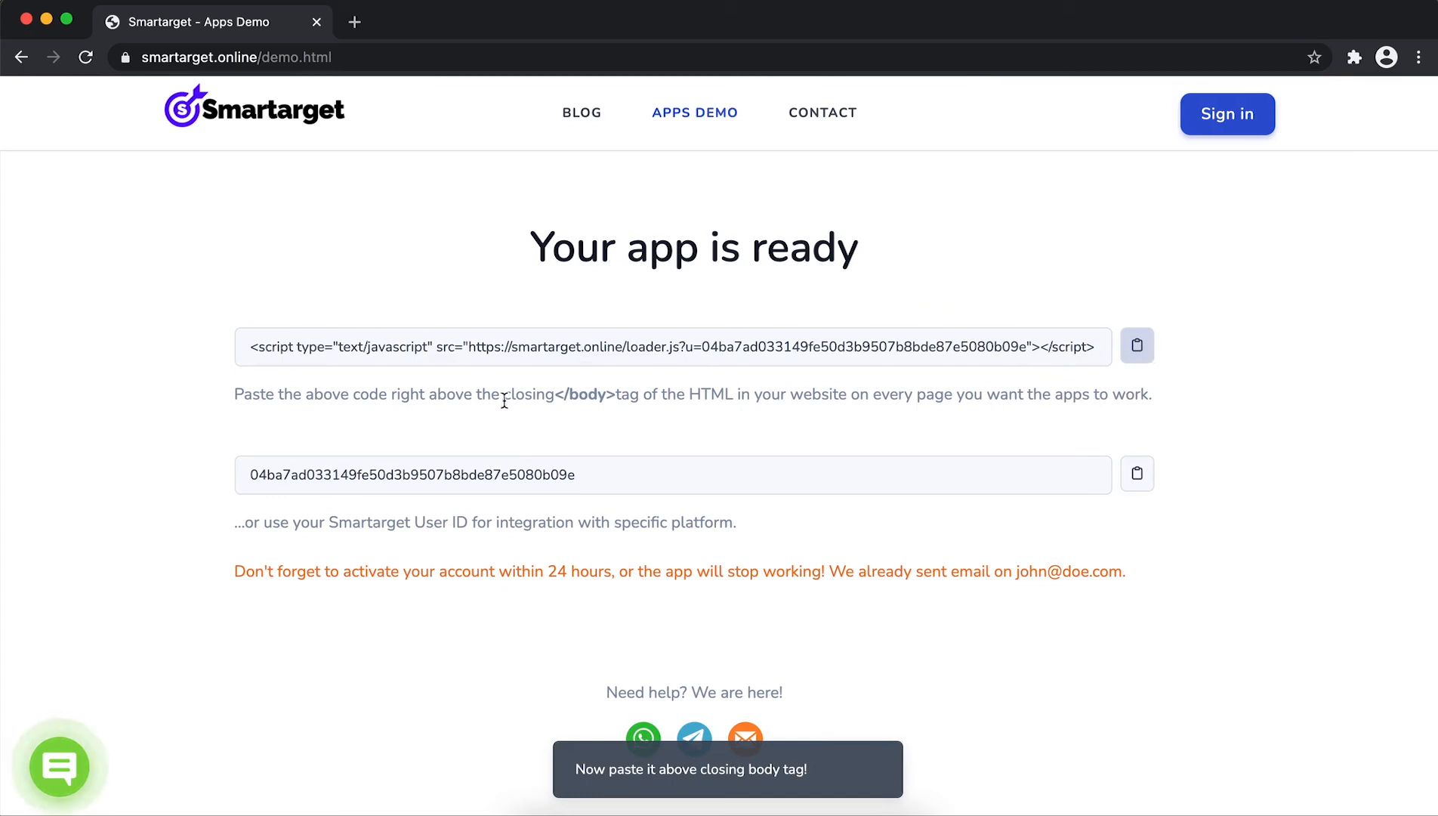
{"action": "mouse_move", "coordinate": [550, 398]}
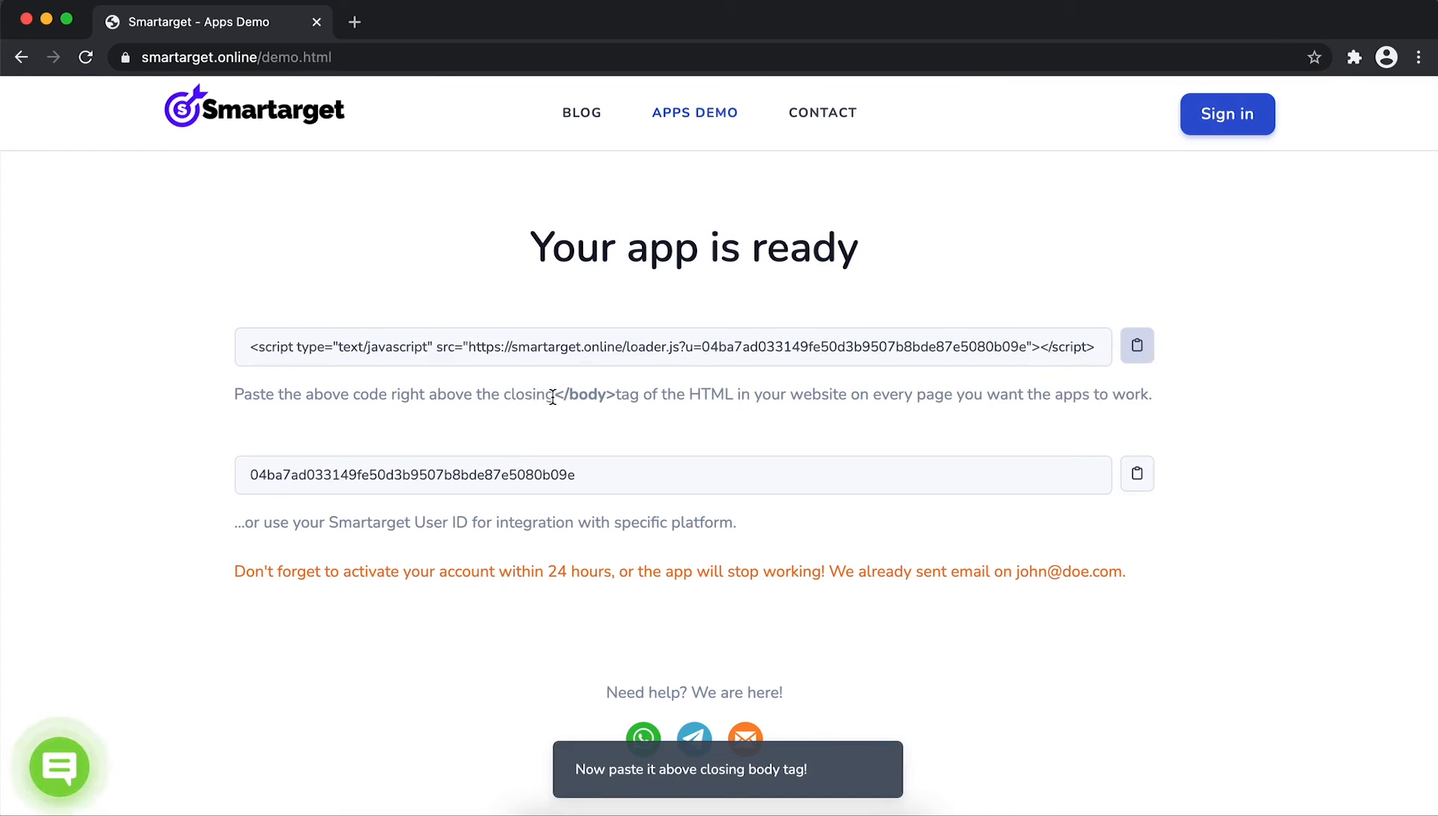
{"action": "double_click", "coordinate": [585, 394]}
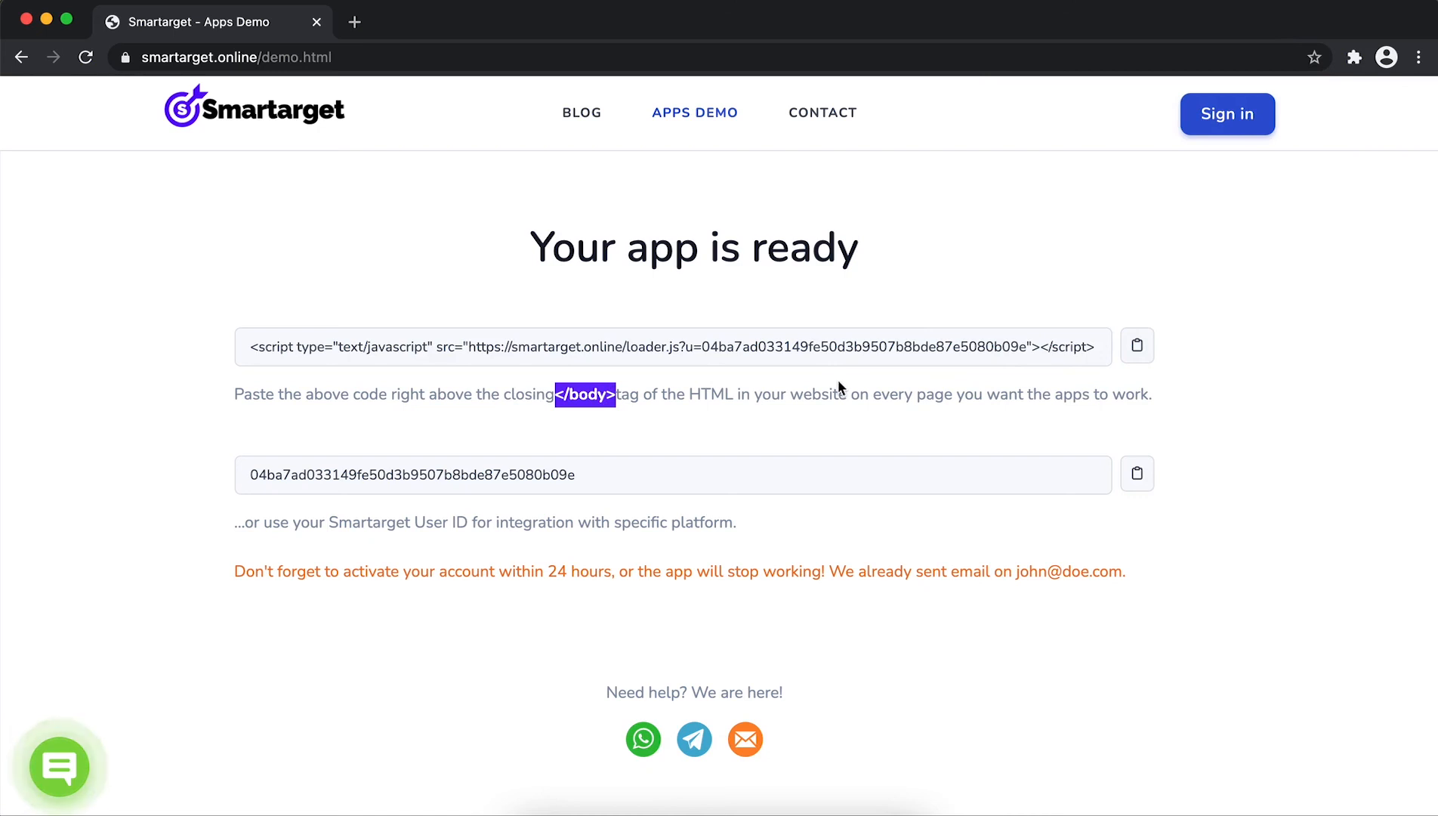
{"action": "mouse_move", "coordinate": [1033, 34]}
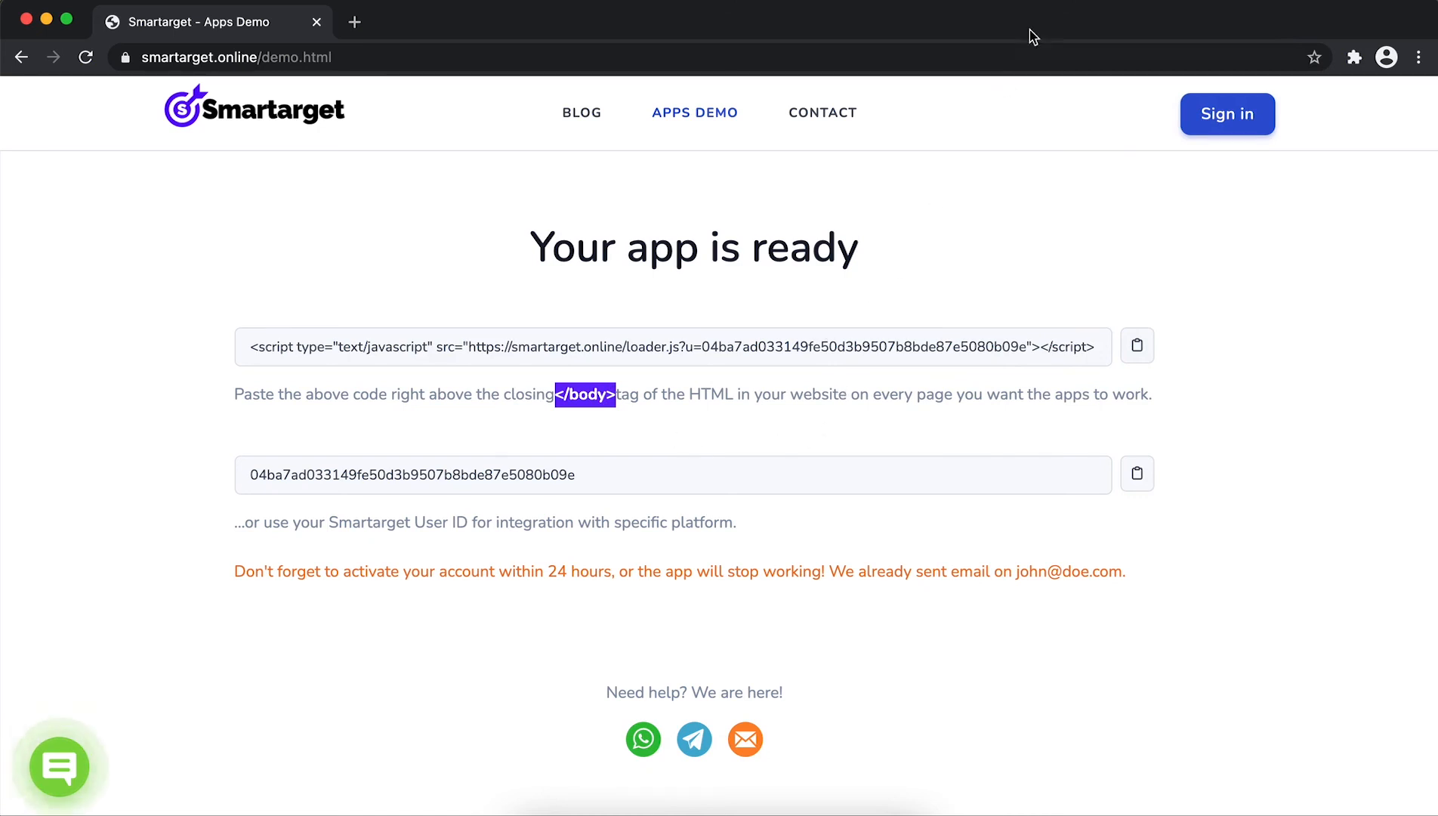